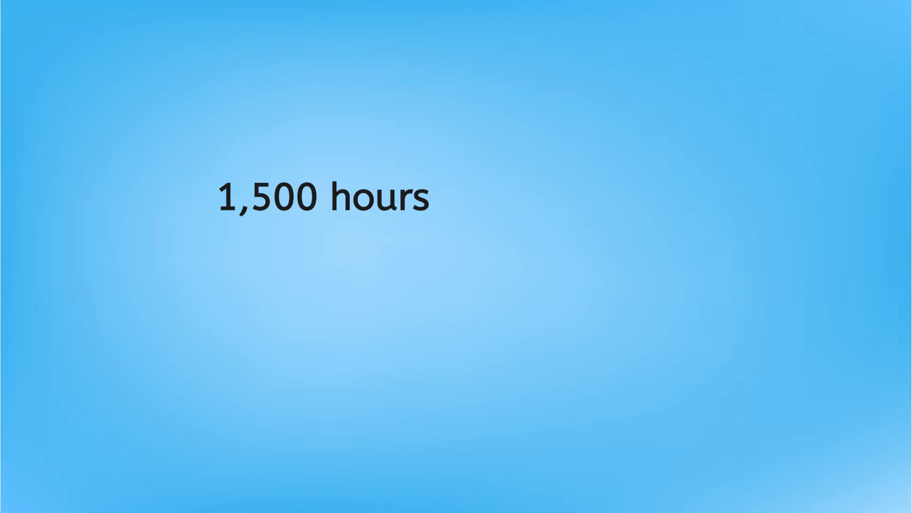
text(x $23 per hour)
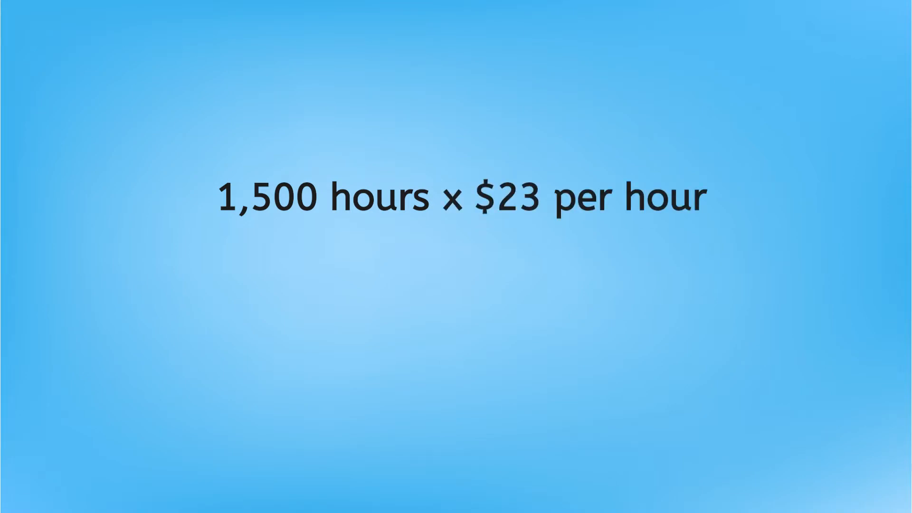